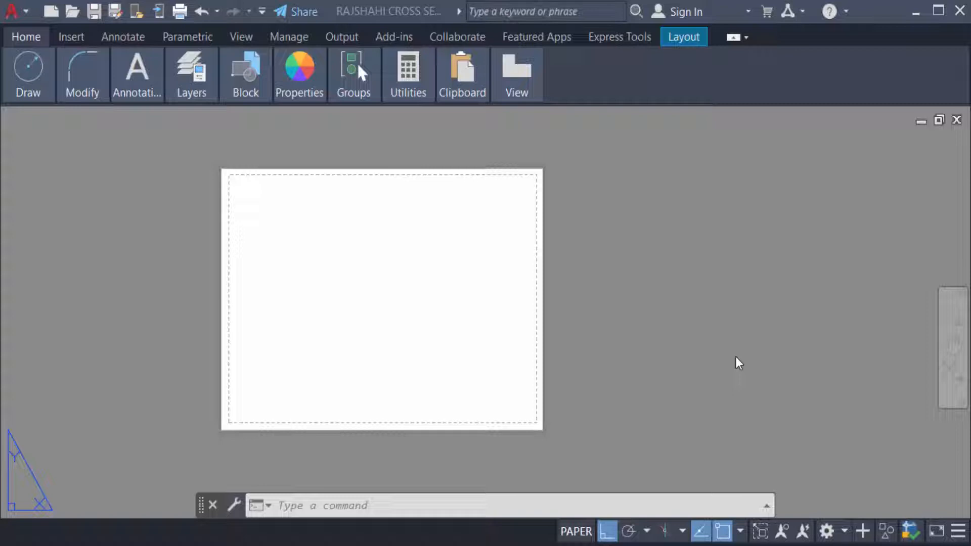
mouse_move(266, 202)
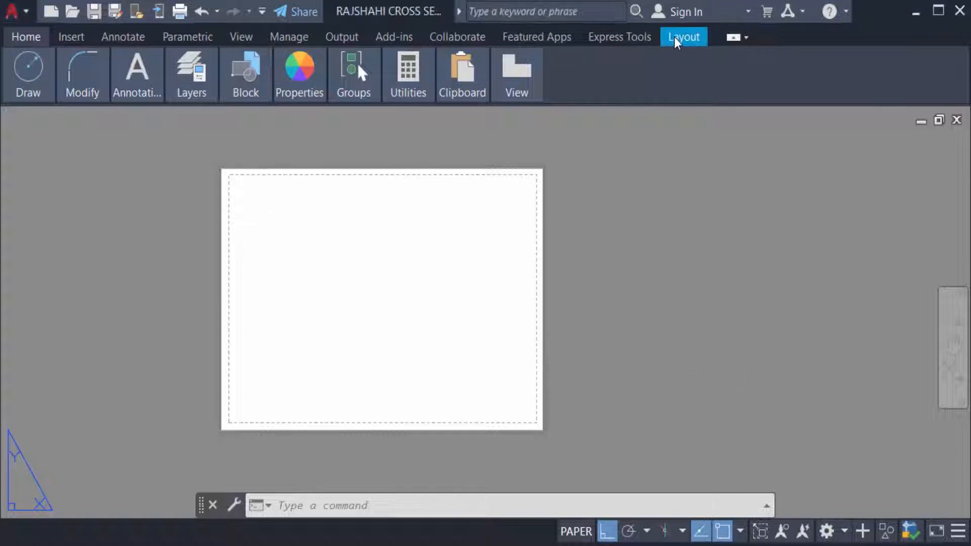
- Bring up the Layout ribbon tools to reach the Page Setup Manager
click(683, 36)
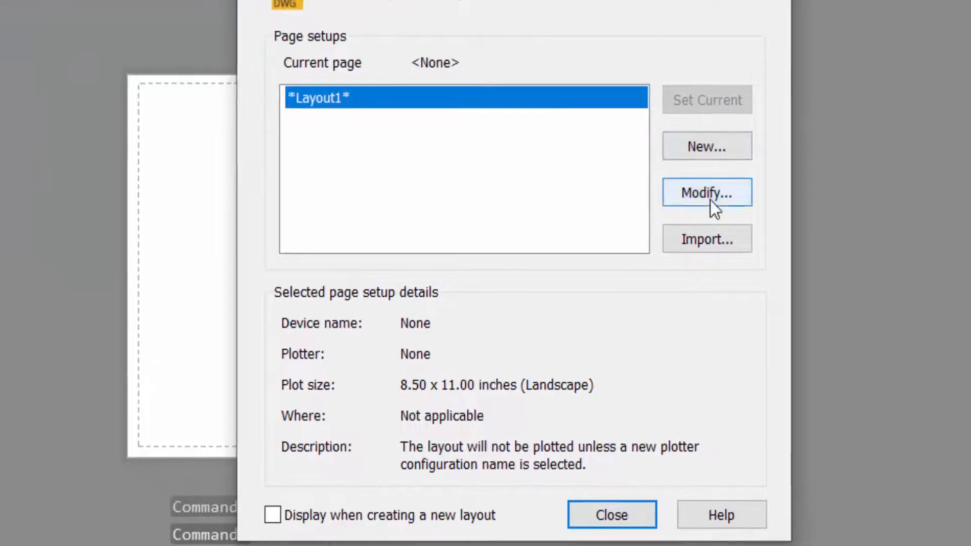
- Modify Layout1's page setup to use ISO A3 (420.00 x 297.00 MM) landscape paper
click(707, 192)
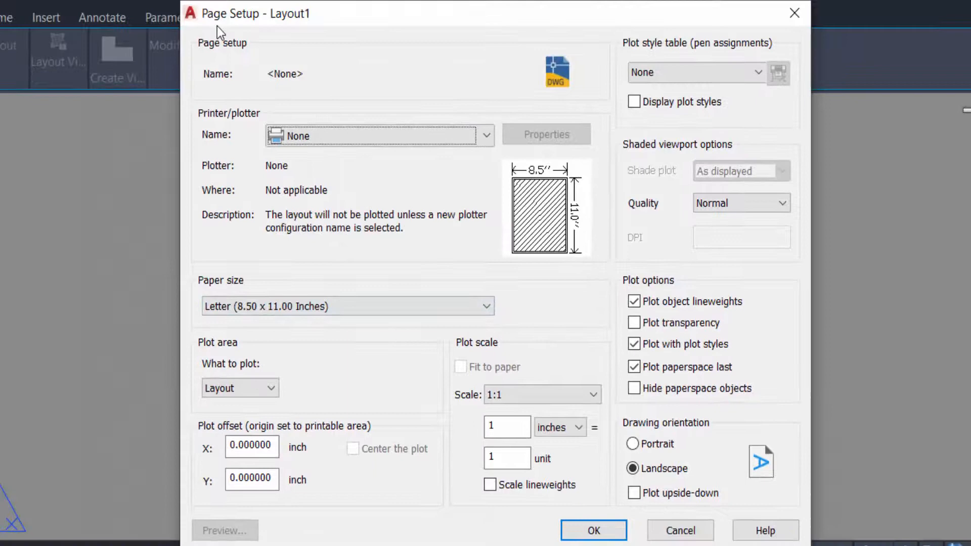
mouse_move(308, 153)
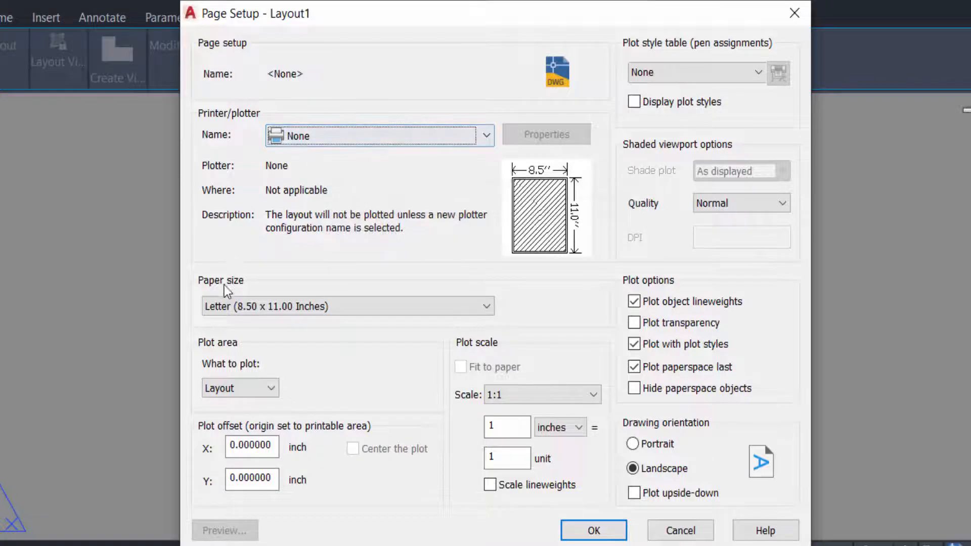
click(347, 306)
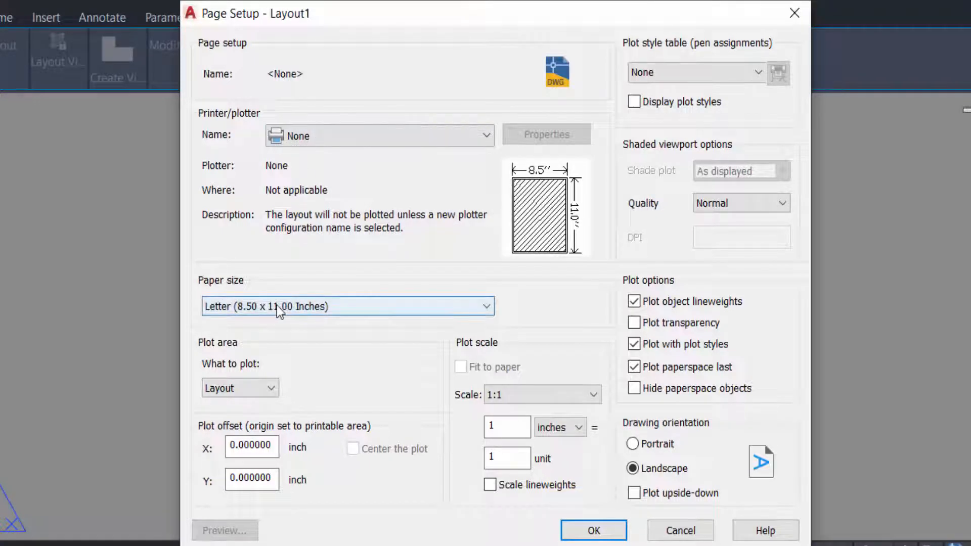
click(348, 306)
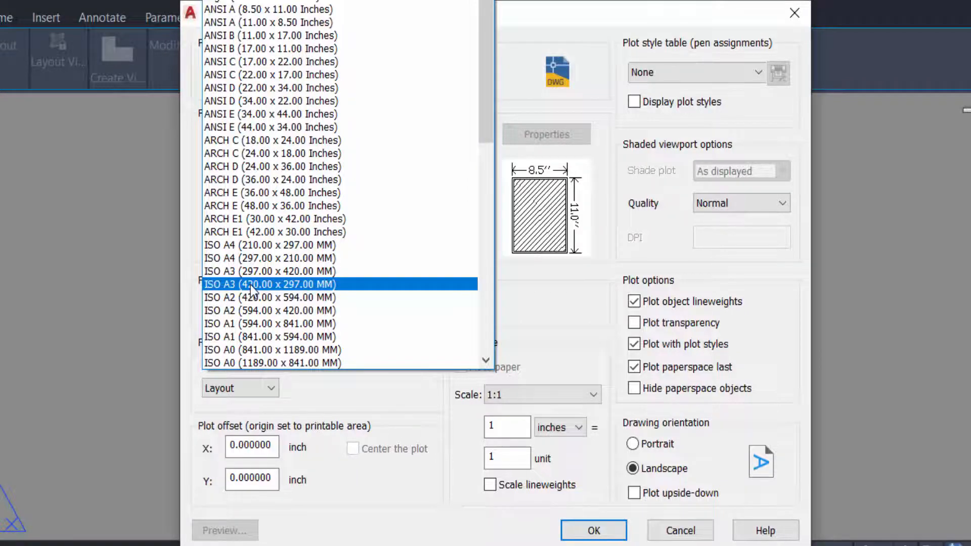
click(269, 284)
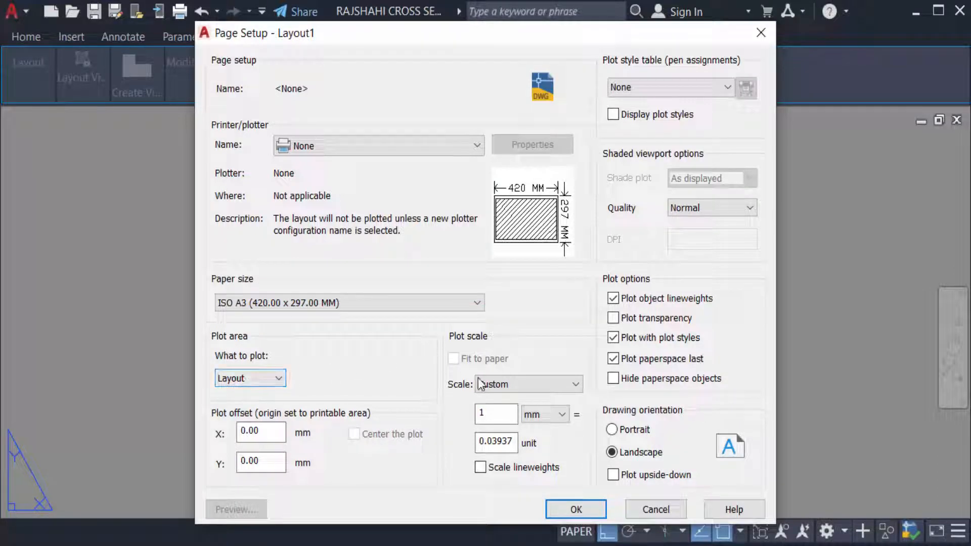
- Set plot scale 1:1 and the monochrome.ctb plot style, then confirm and close the page setup
click(526, 385)
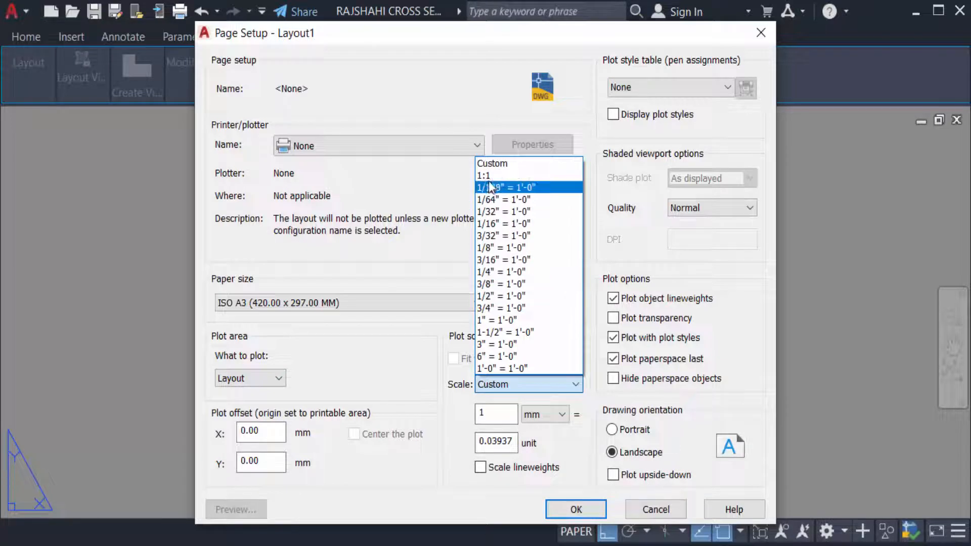
click(484, 175)
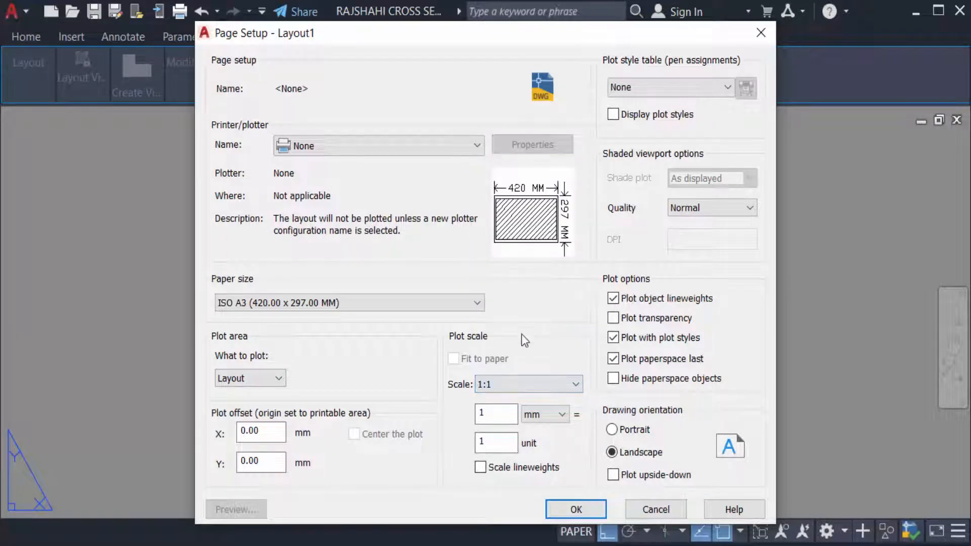
mouse_move(601, 102)
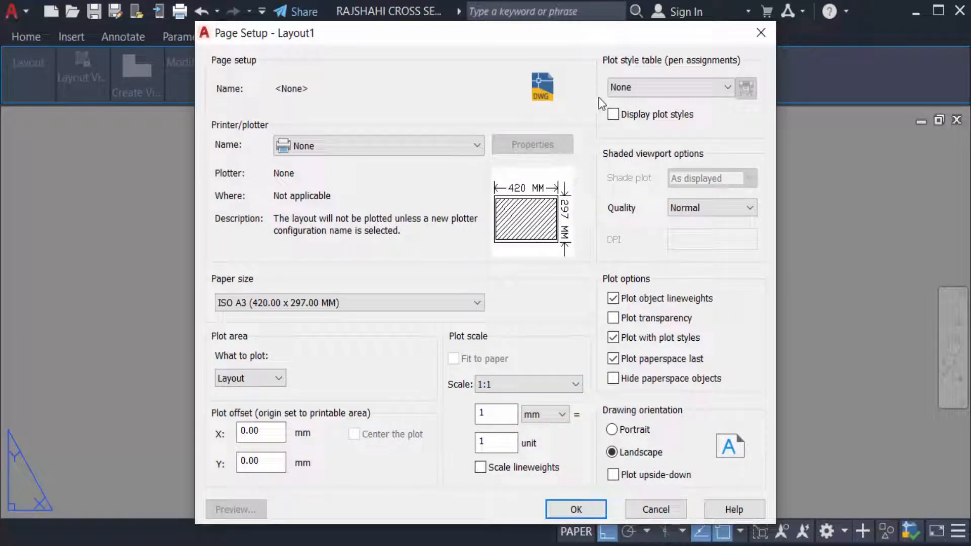
mouse_move(665, 87)
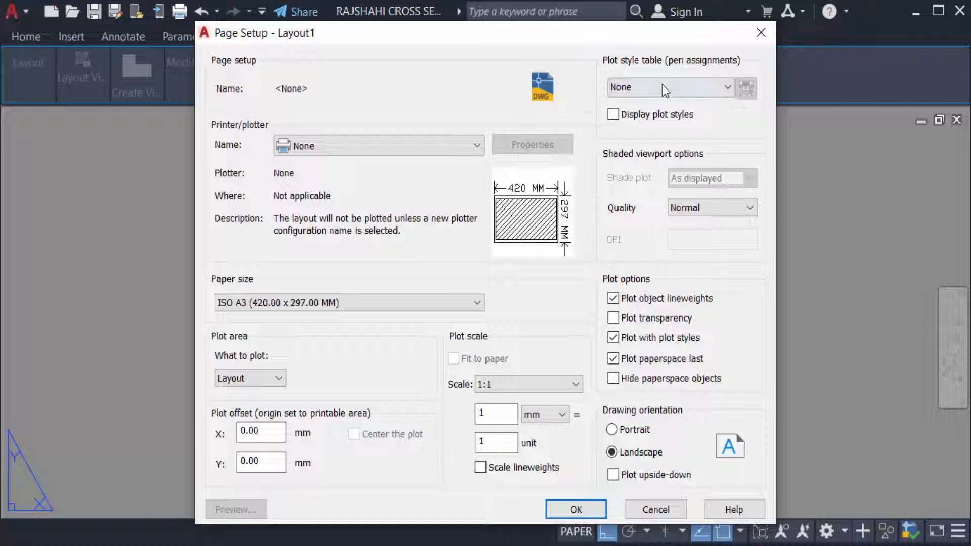
click(670, 87)
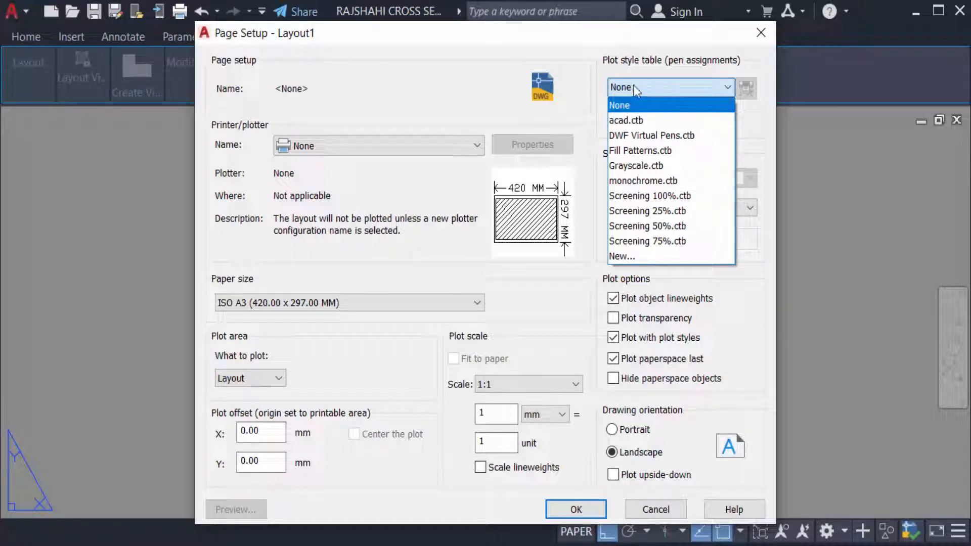
mouse_move(627, 121)
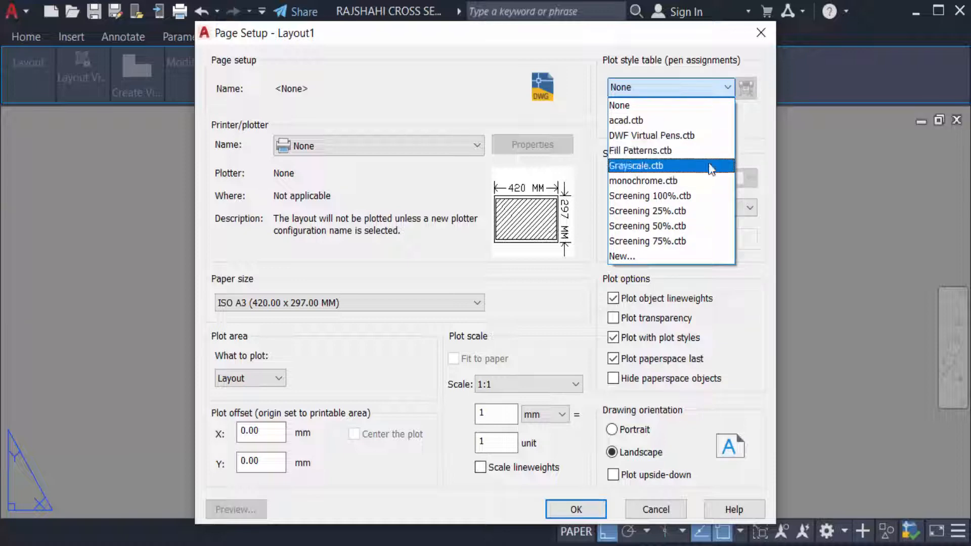
mouse_move(650, 180)
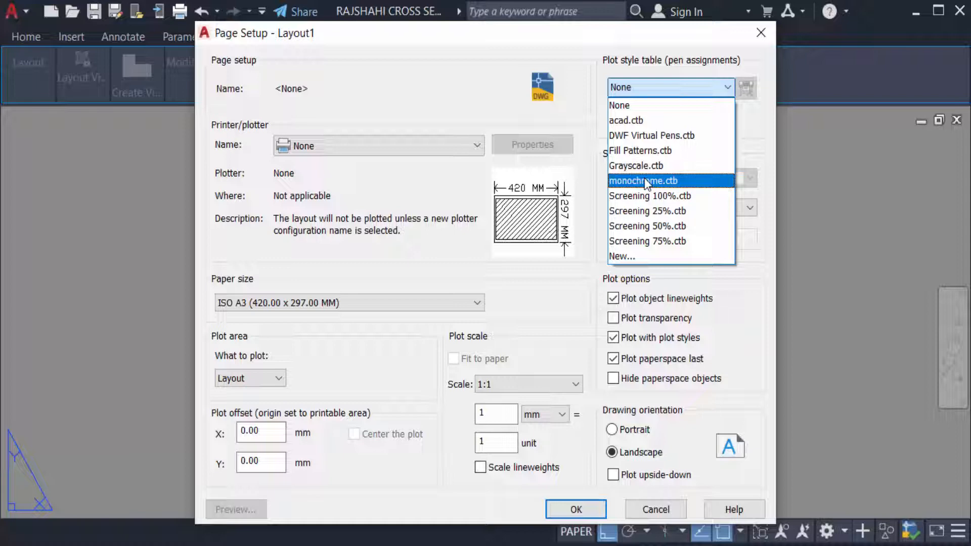
click(645, 180)
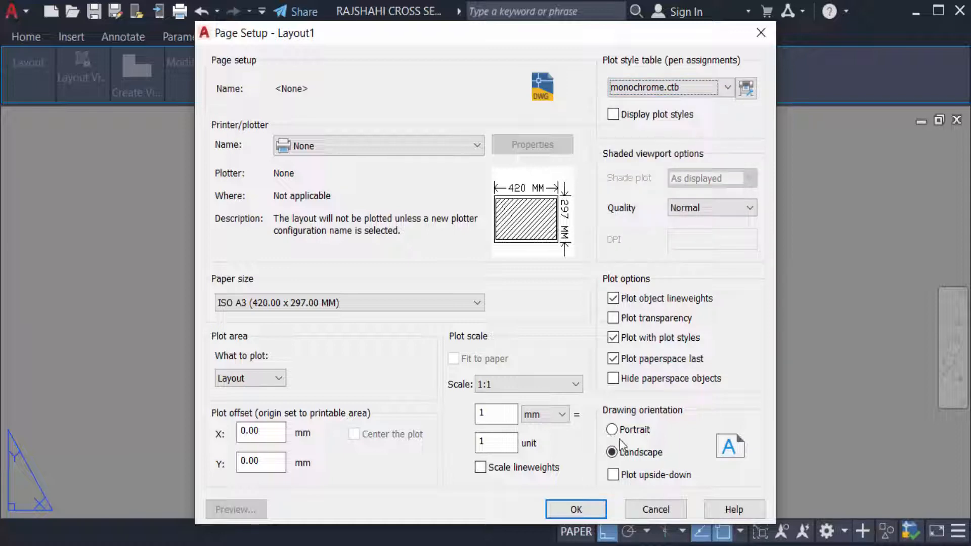
click(612, 452)
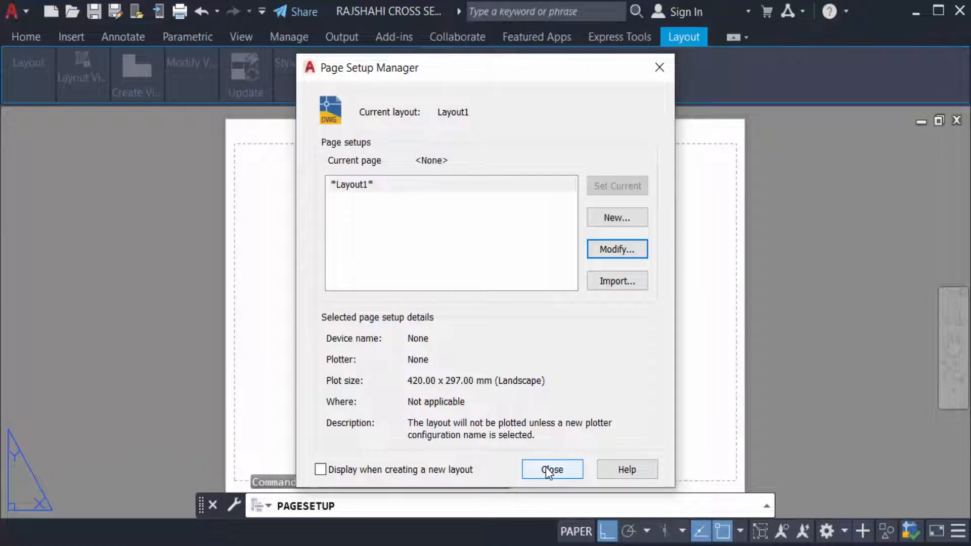
click(552, 469)
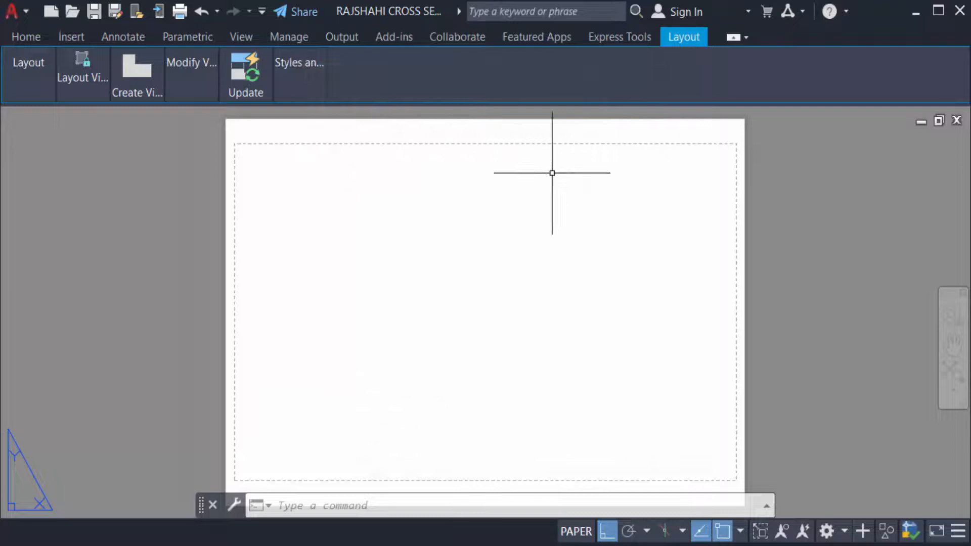
mouse_move(214, 191)
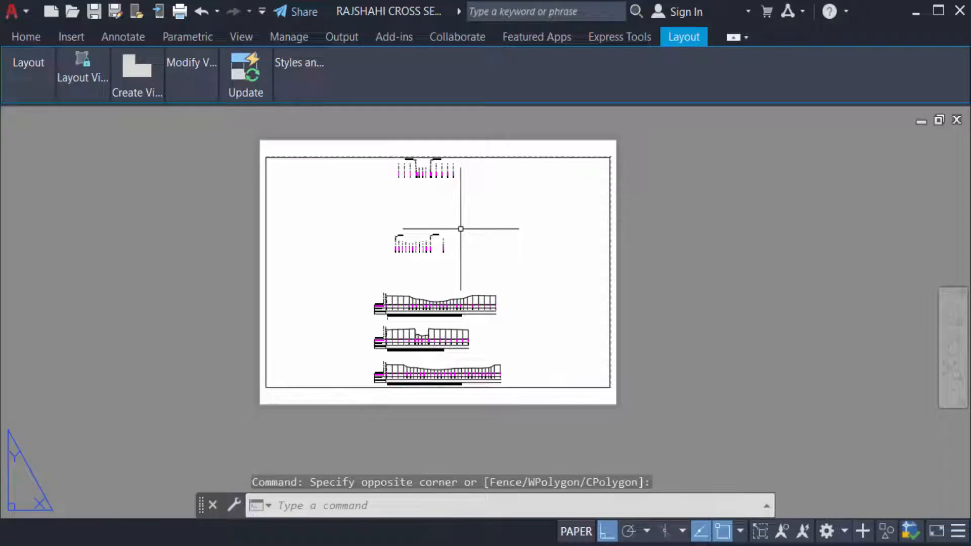
mouse_move(495, 214)
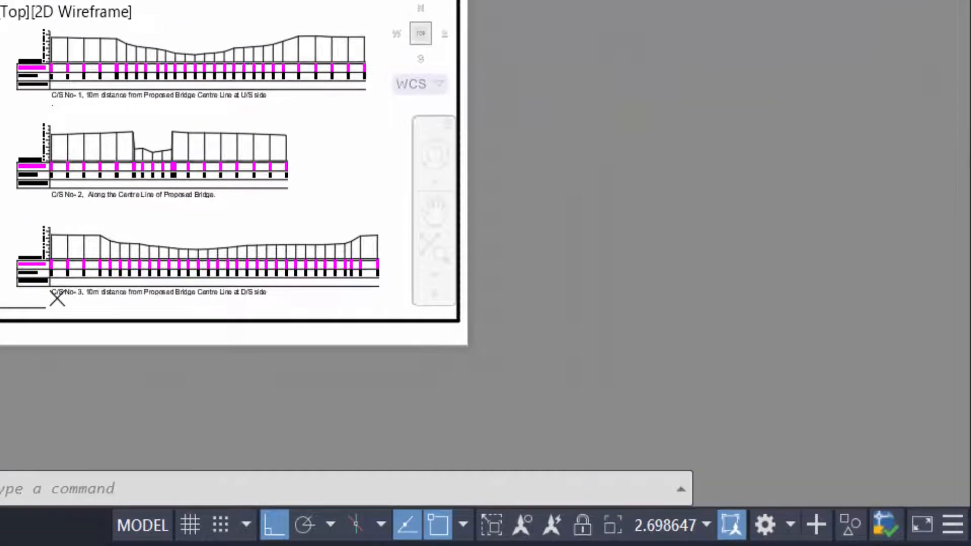
- Scale the cross-section viewport to 1:1 and lock its view
text(1:1)
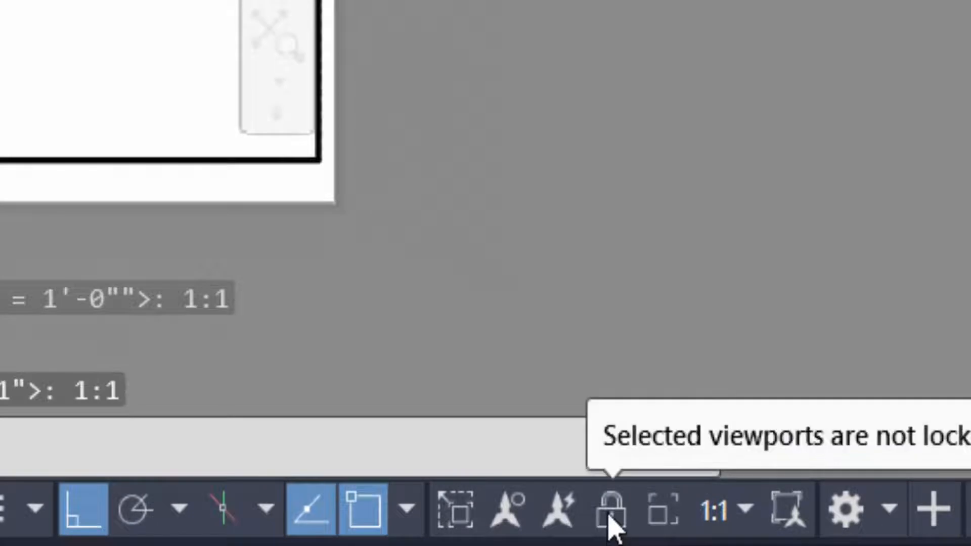
click(612, 509)
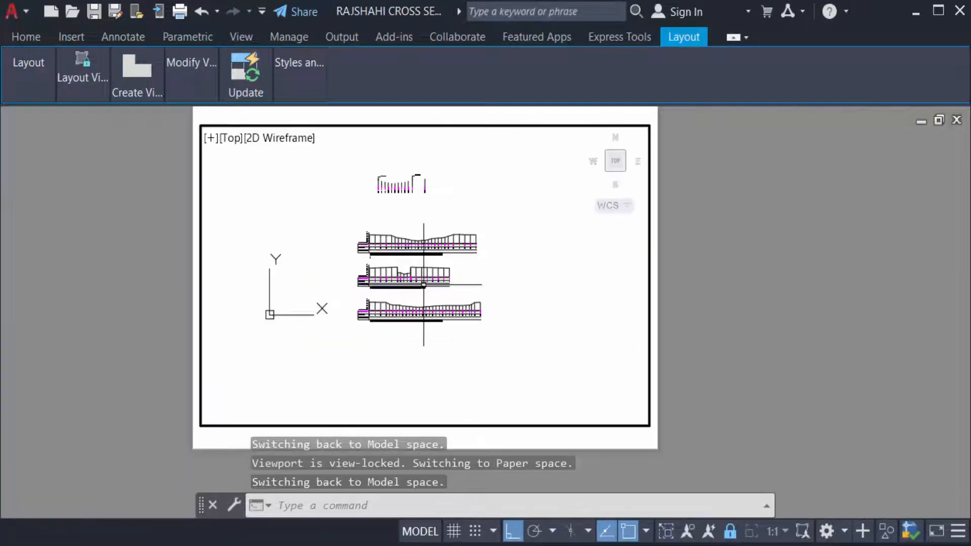
mouse_move(533, 291)
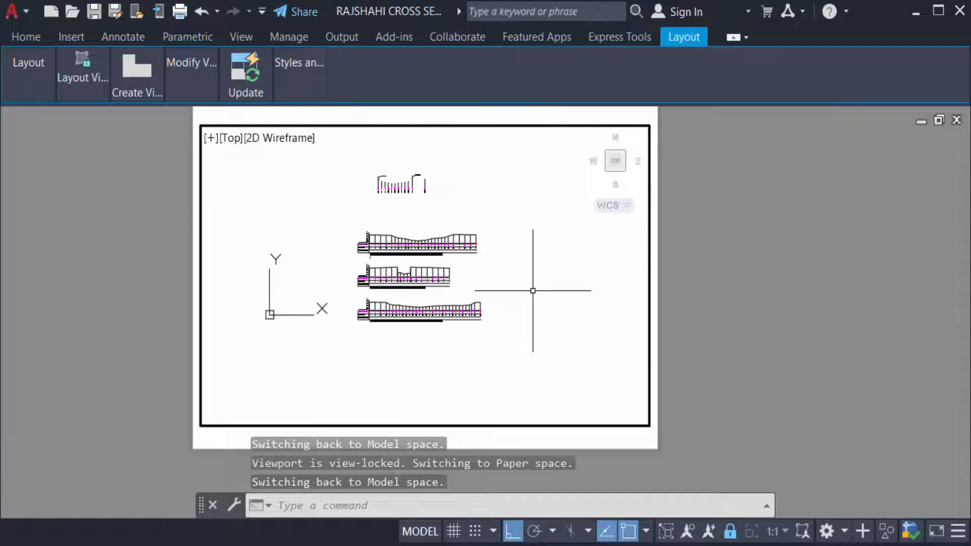